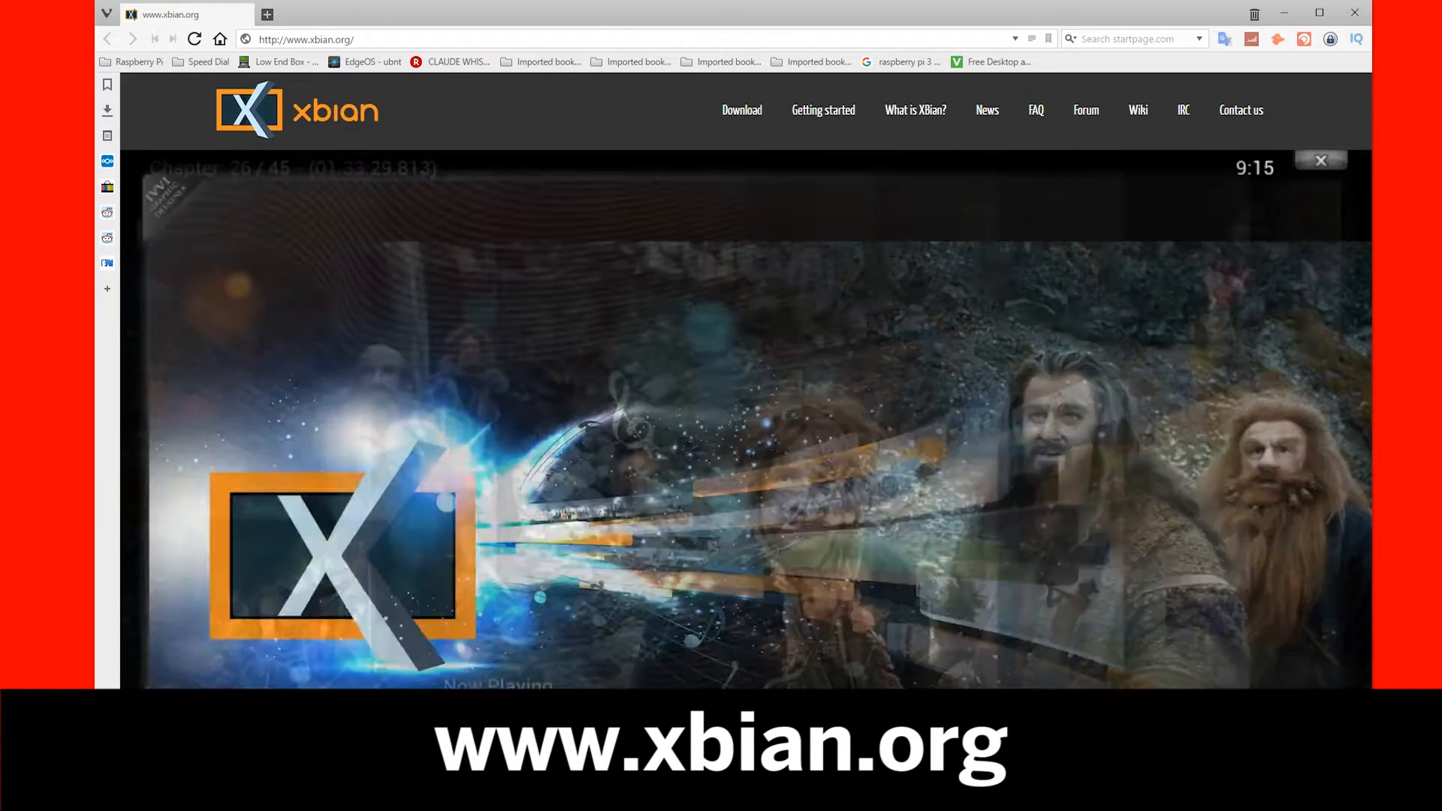
# Step: Navigate to the xbian.org Download page and bring the XBian images list into view
pyautogui.click(741, 110)
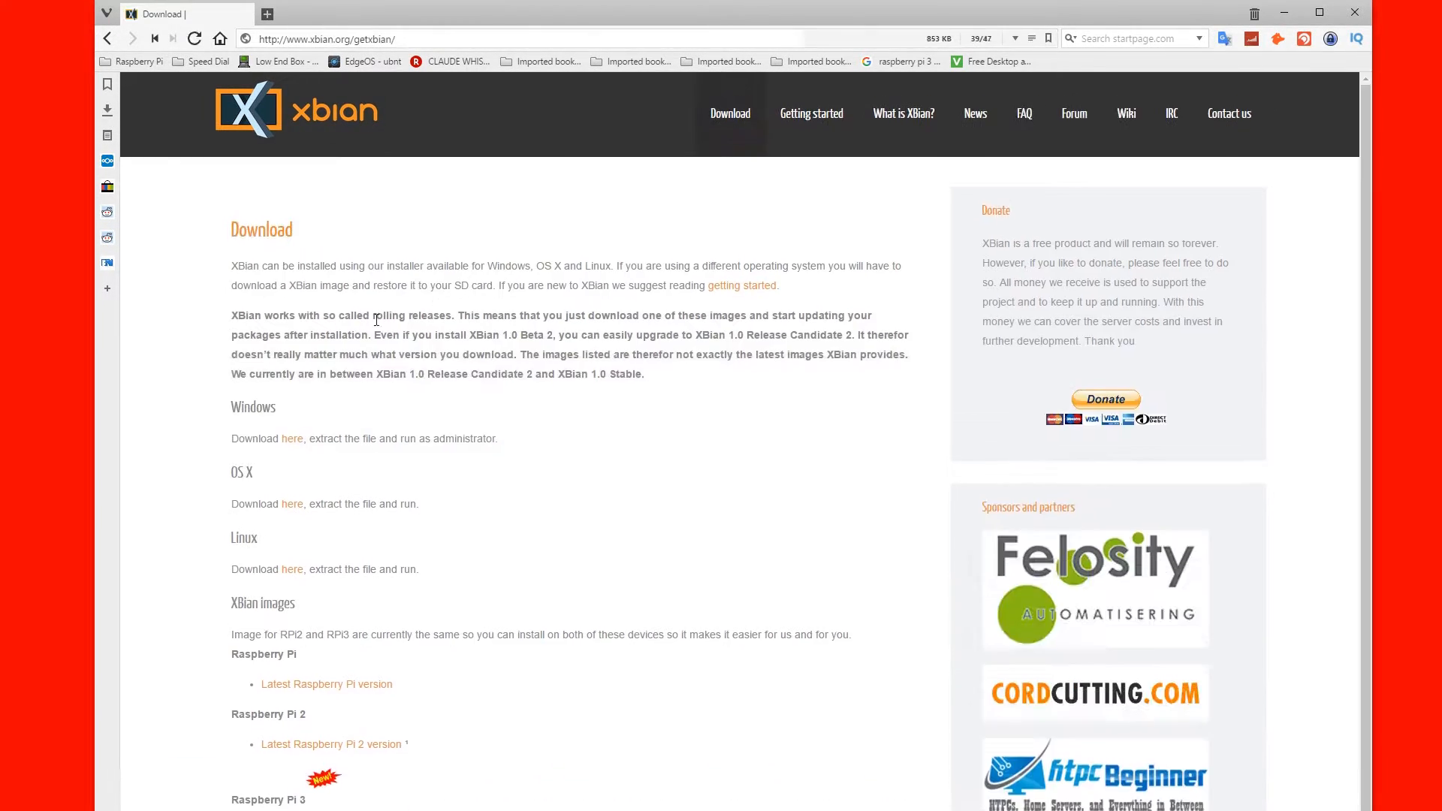
pyautogui.scroll(-3)
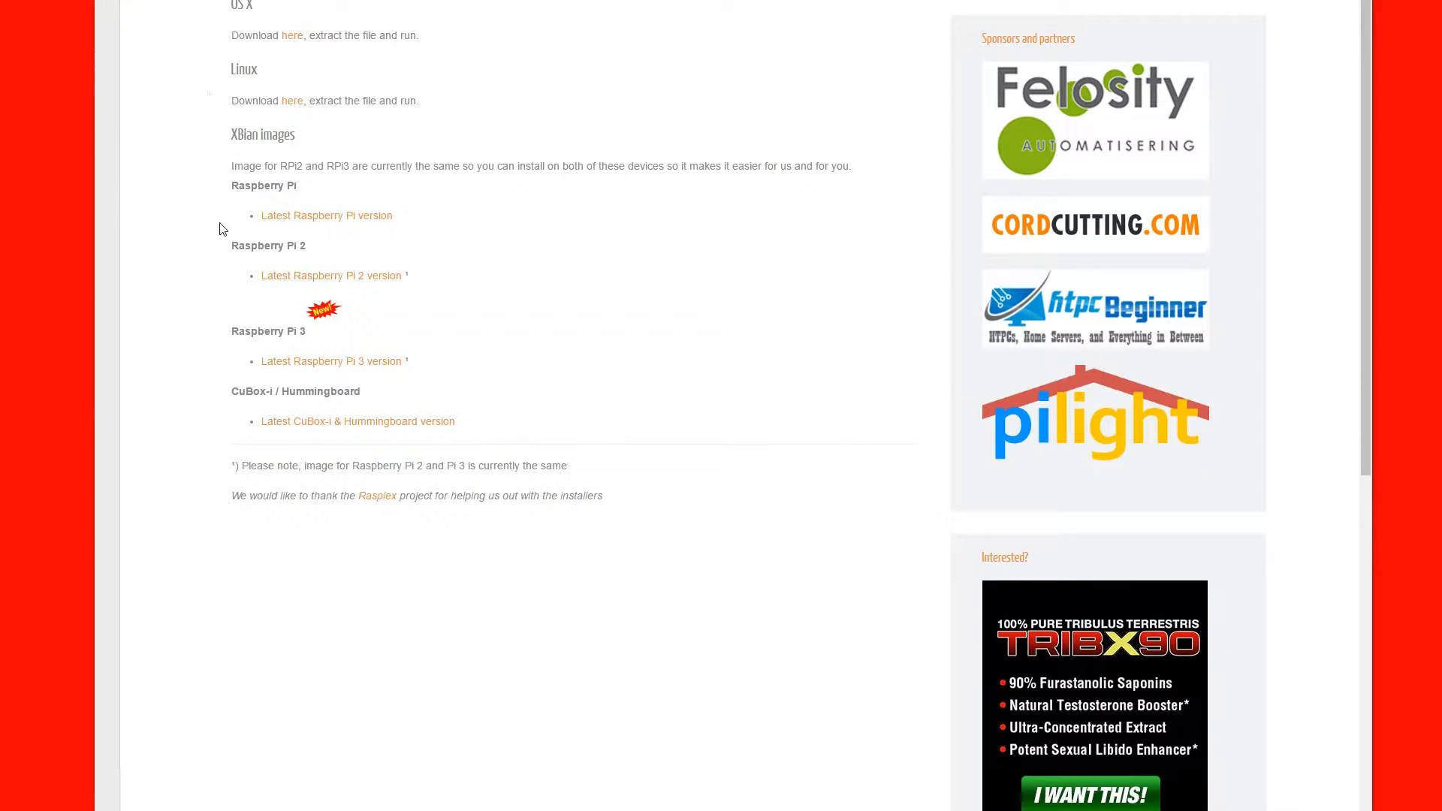
pyautogui.moveTo(334, 360)
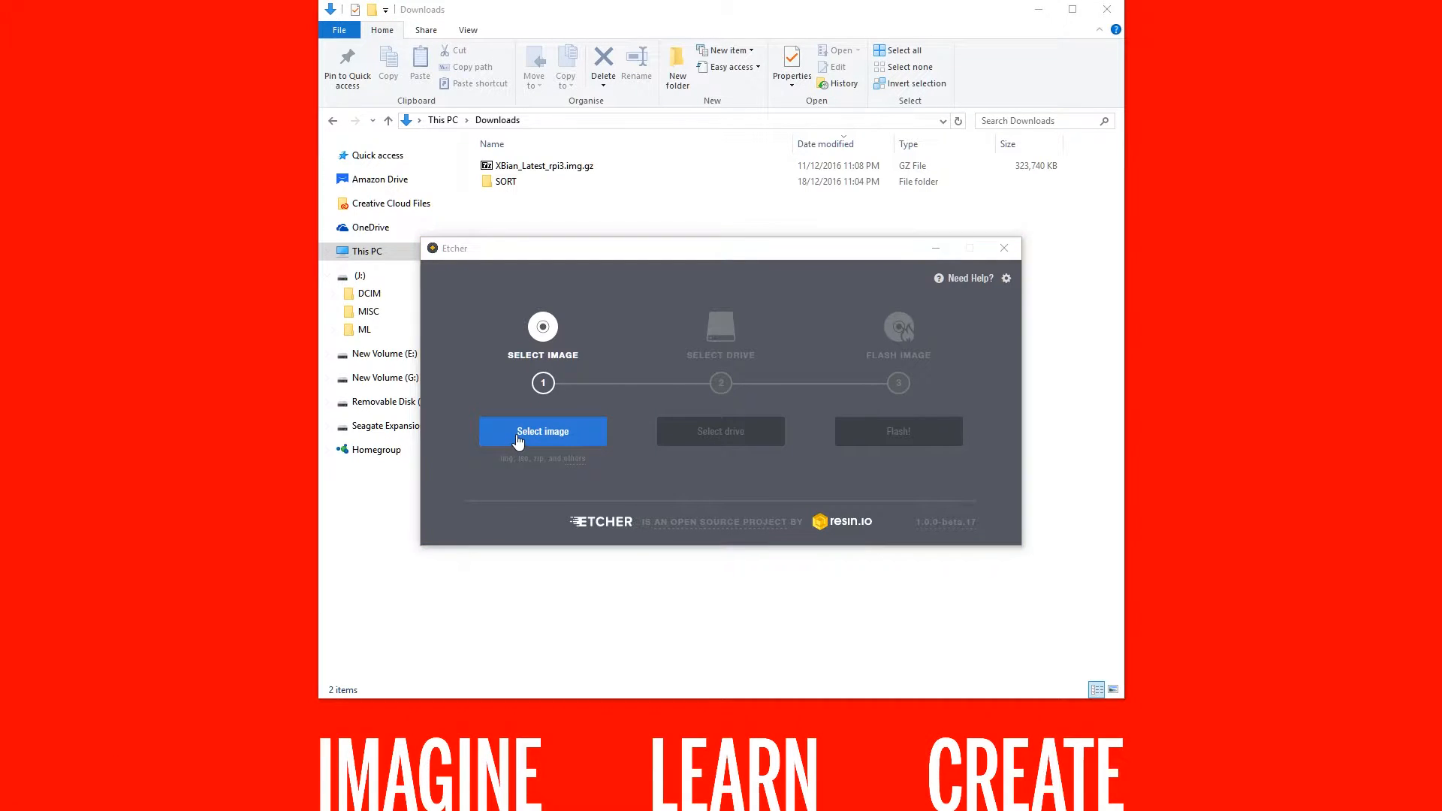
# Step: Load XBian_Latest_rpi3.img.gz from Downloads as the image to flash
pyautogui.click(543, 431)
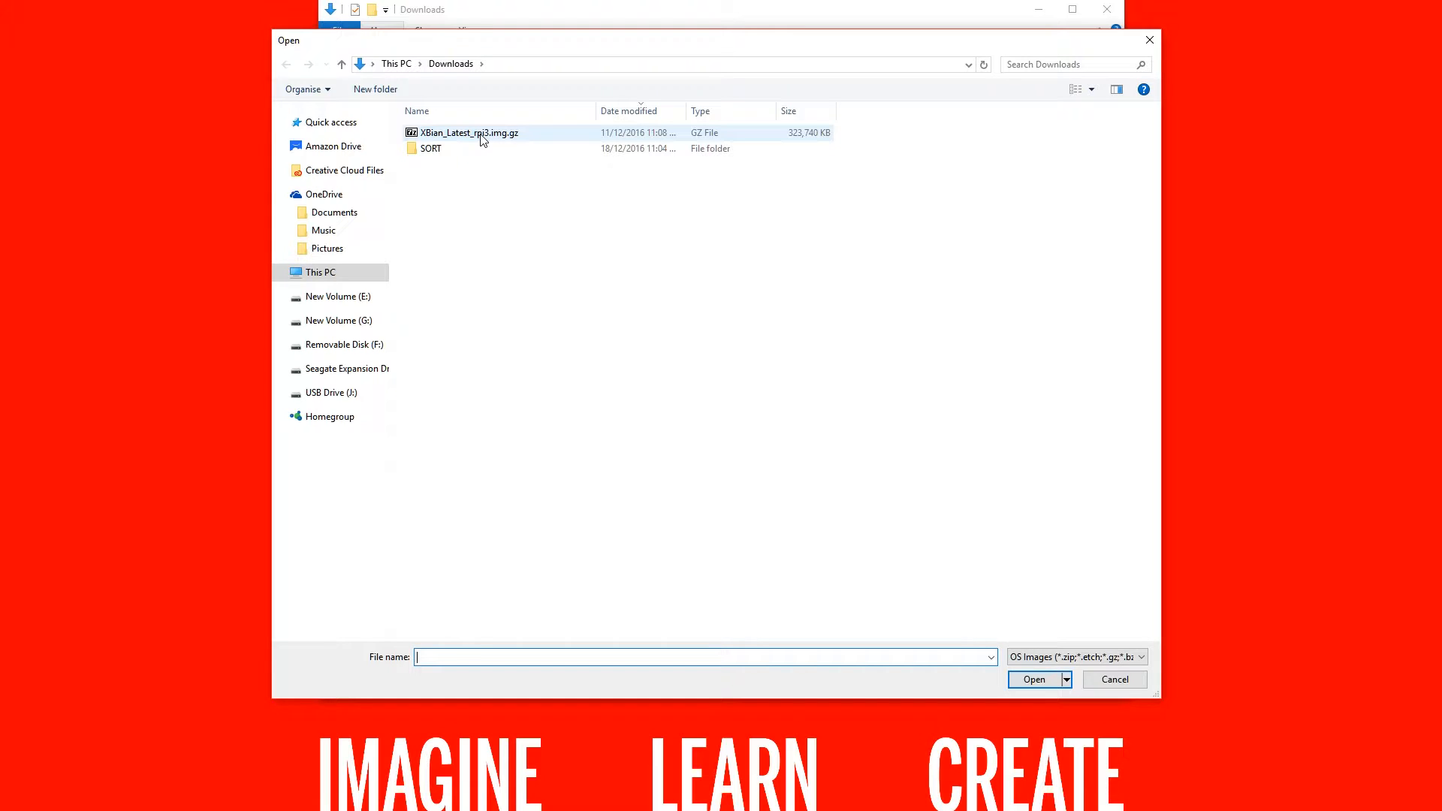
pyautogui.click(468, 132)
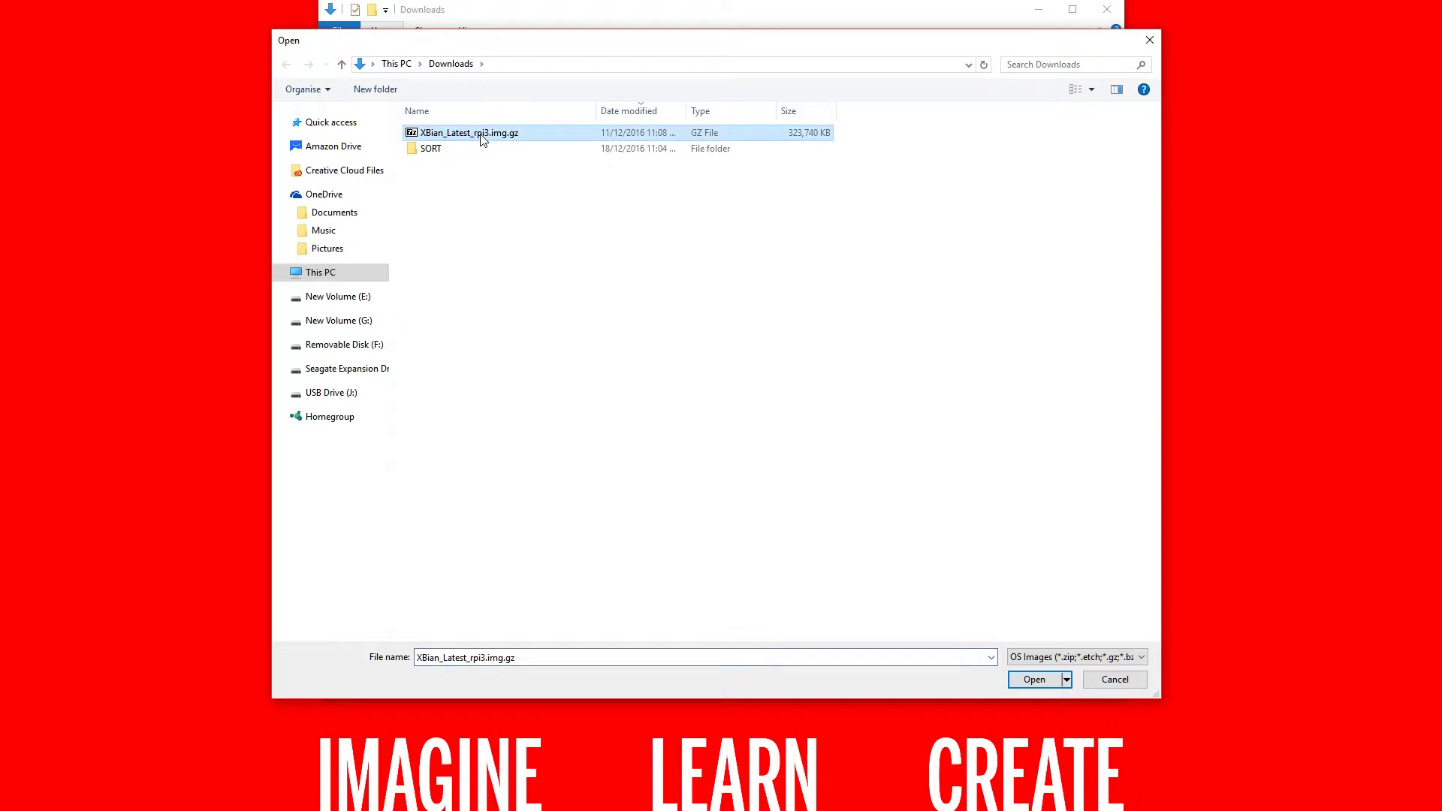
pyautogui.click(1034, 679)
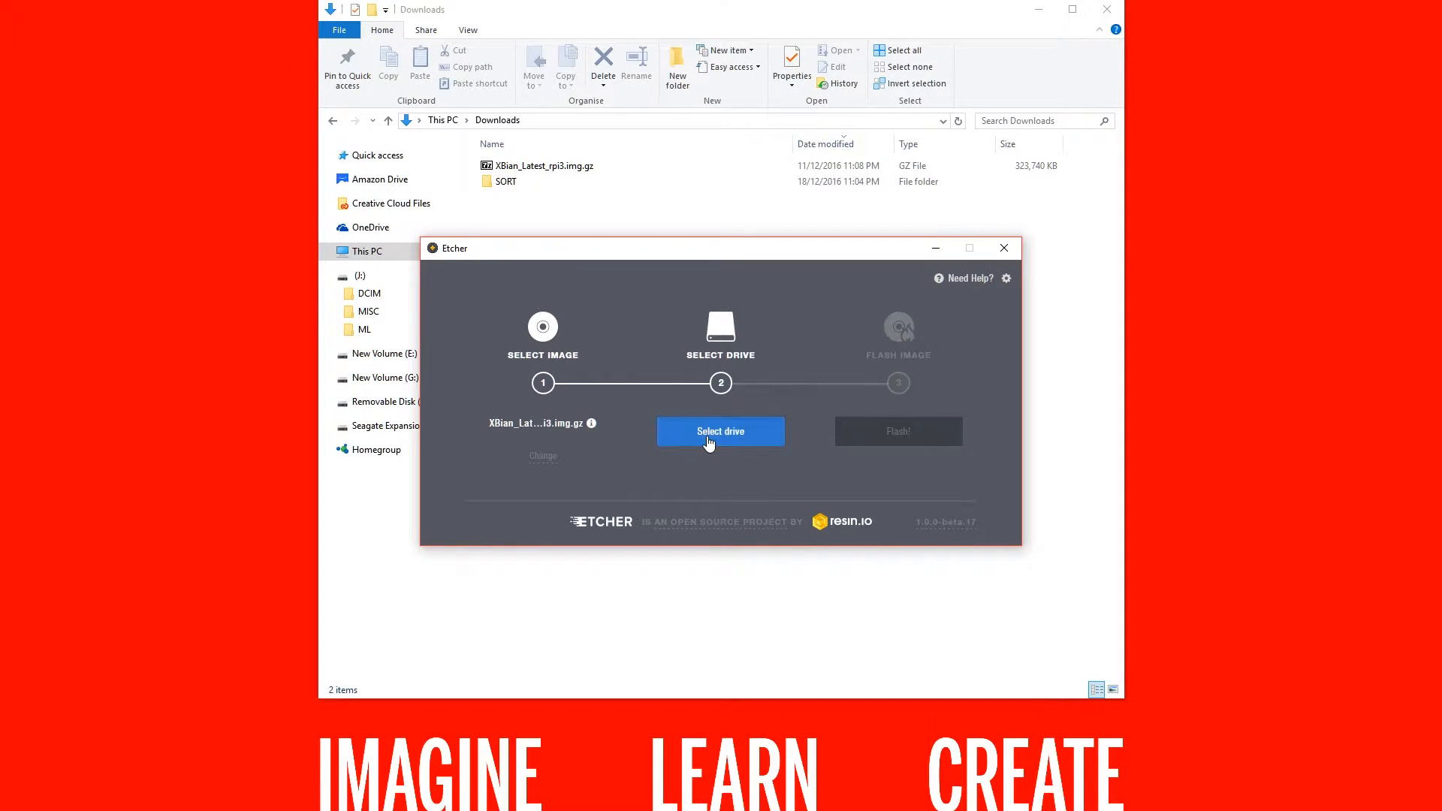
# Step: Target the 16.0 GB F: micro SD card and flash the XBian image to it
pyautogui.click(719, 431)
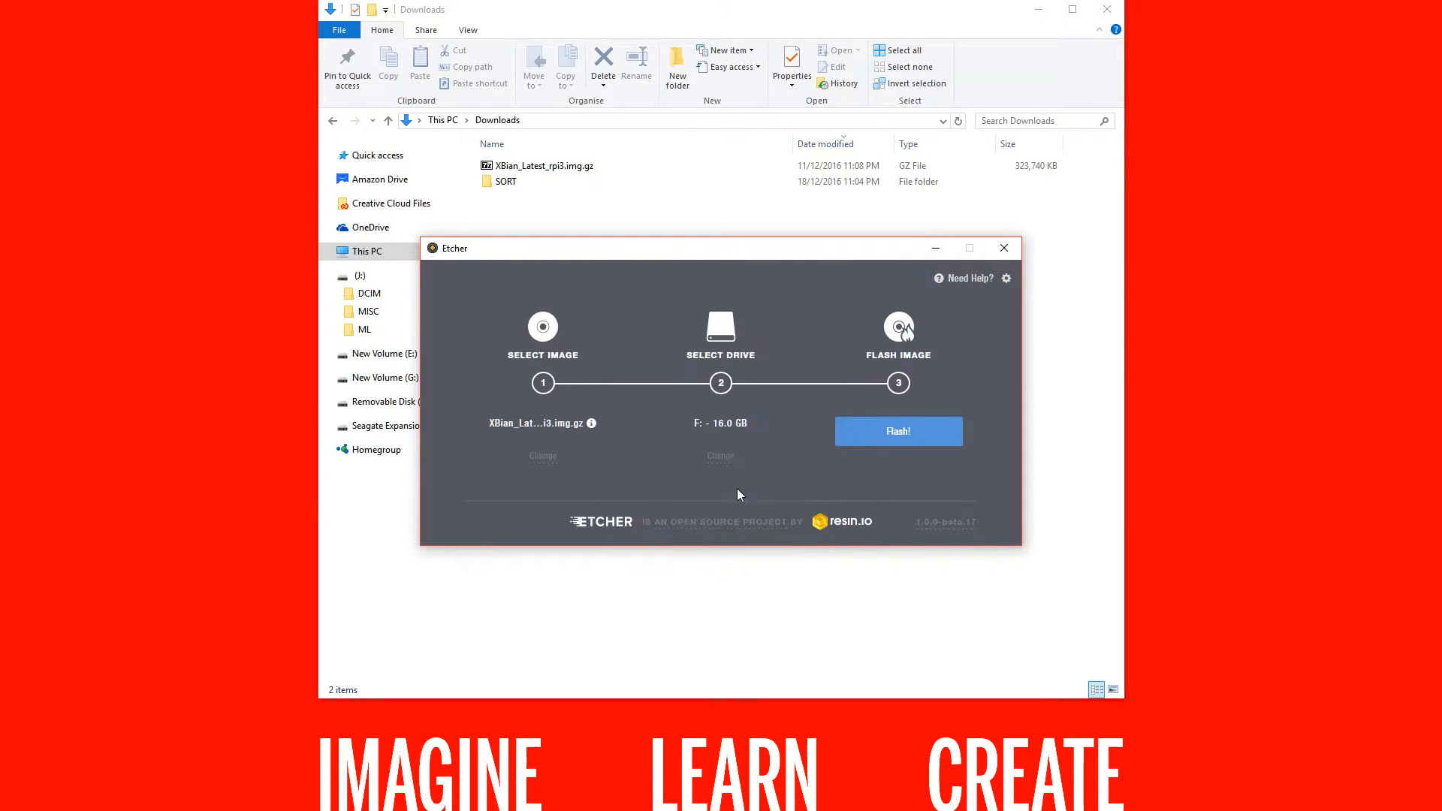
pyautogui.click(899, 431)
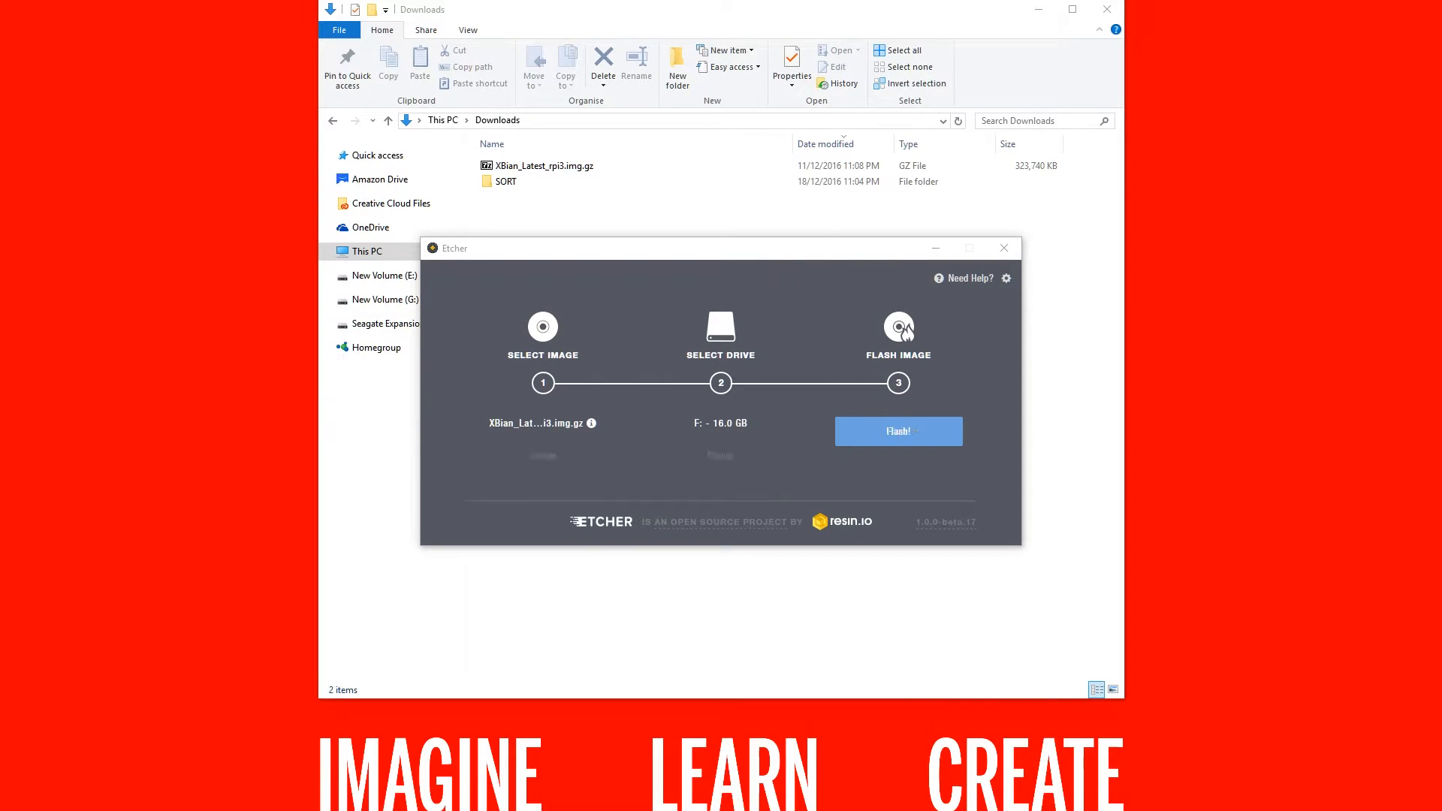
pyautogui.click(898, 431)
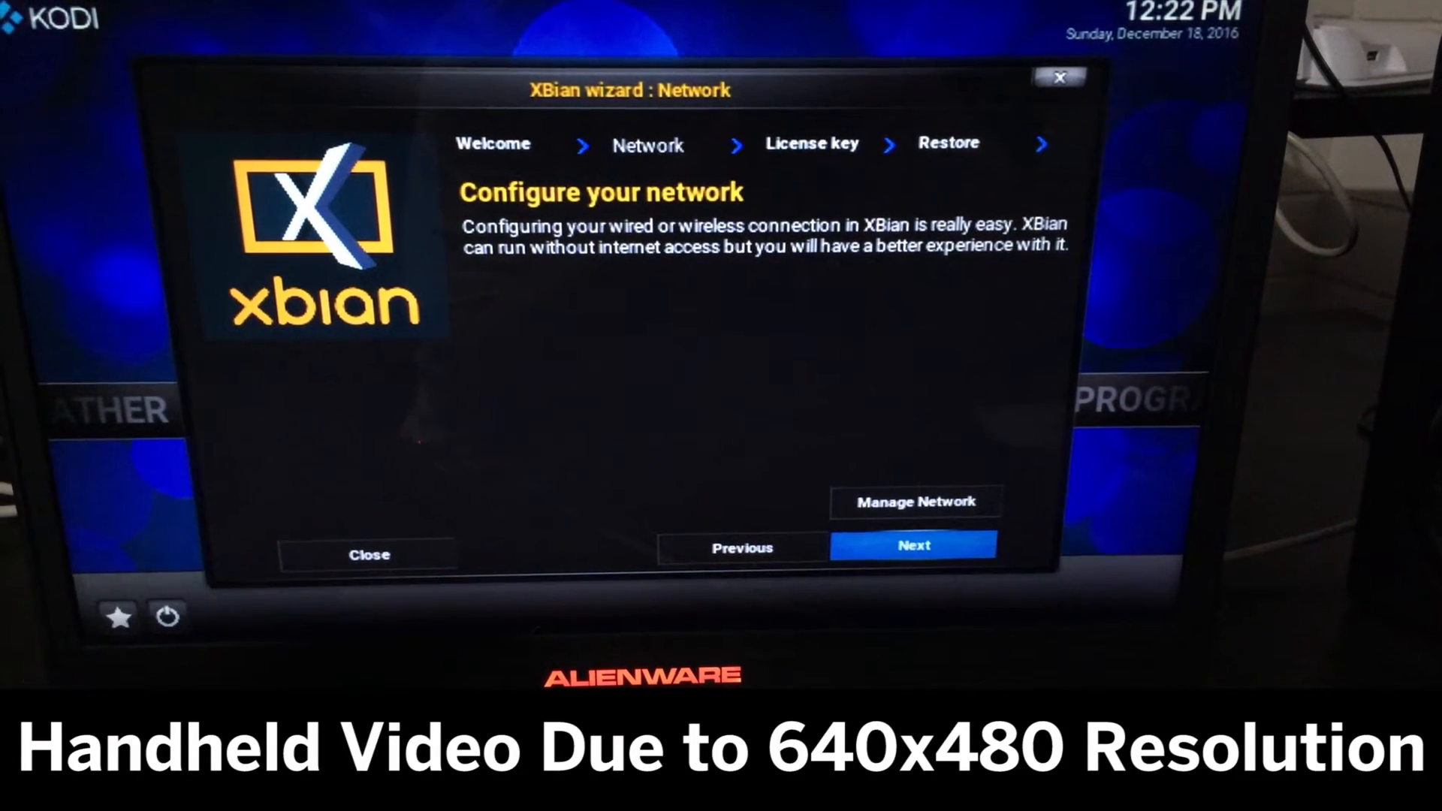
pyautogui.moveTo(907, 500)
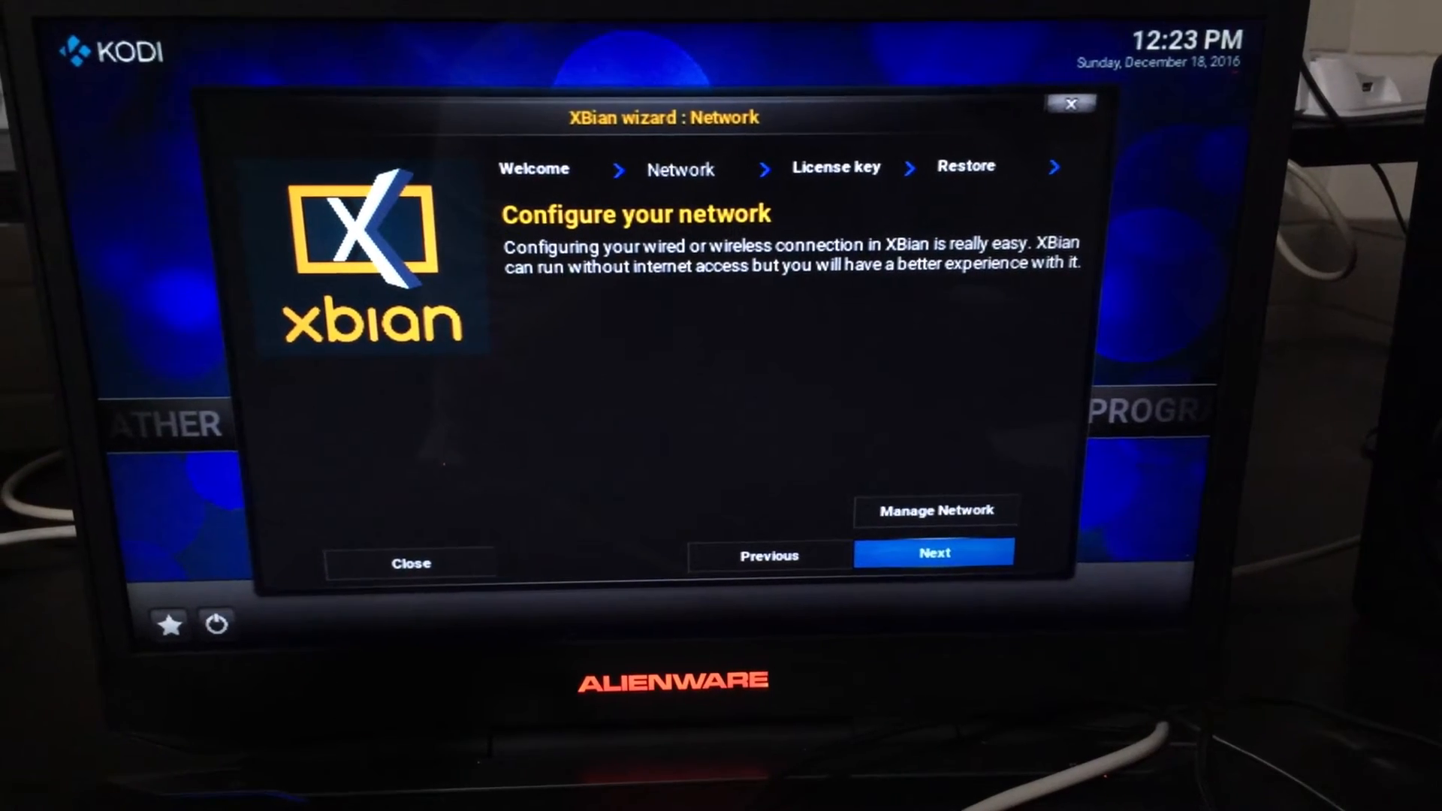
# Step: Accept defaults for network, license key, restore, update and packages, finishing the XBian wizard
pyautogui.click(933, 552)
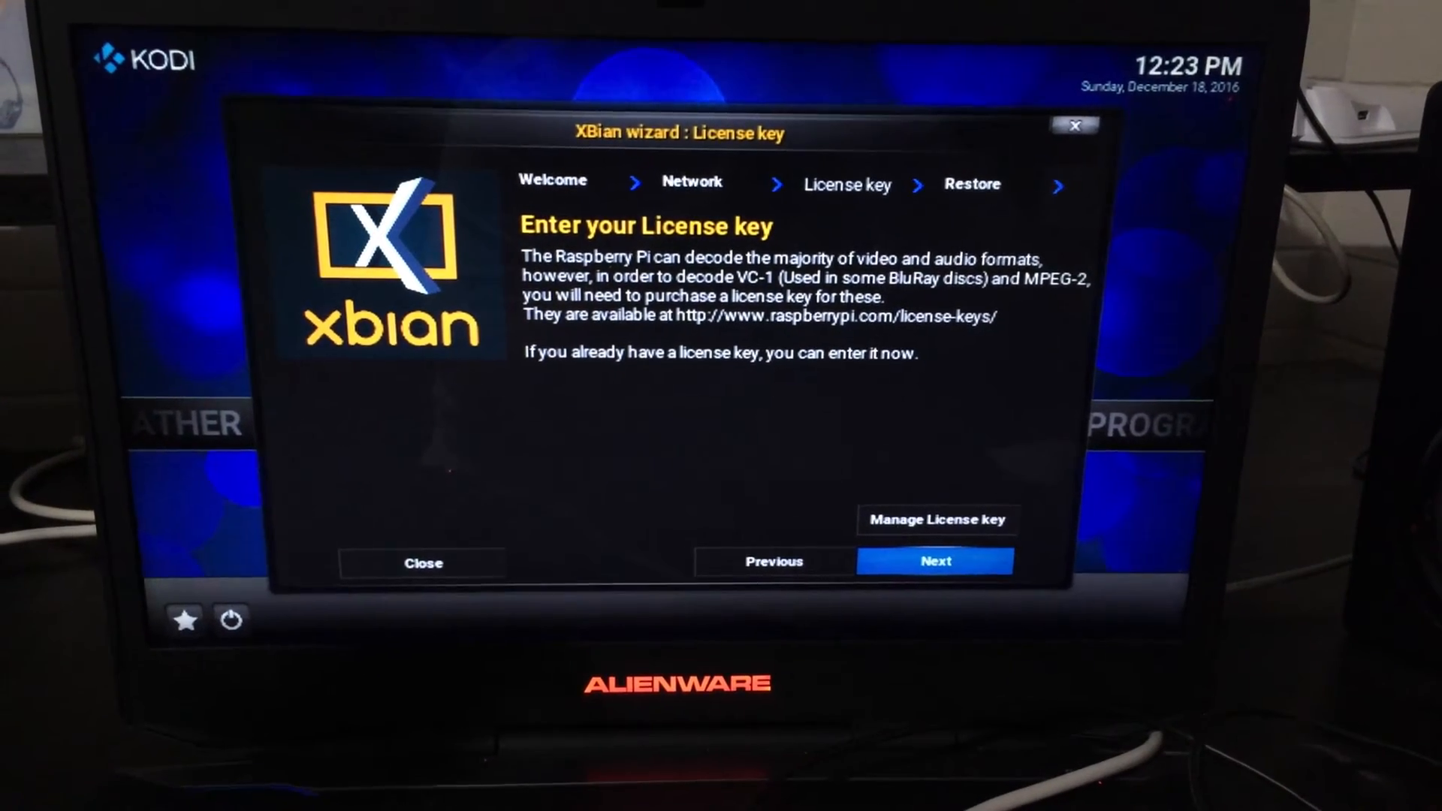
pyautogui.click(934, 560)
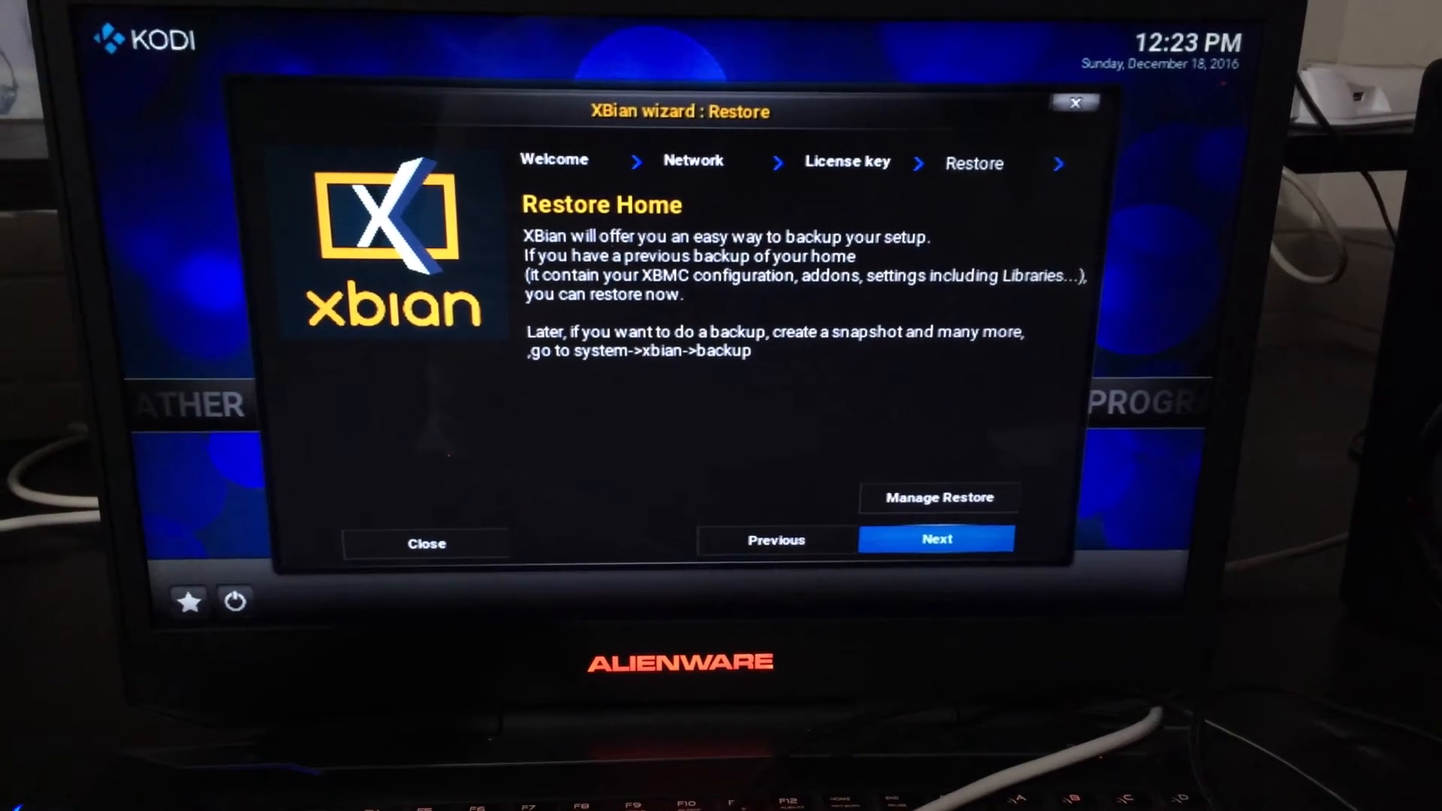
pyautogui.click(936, 539)
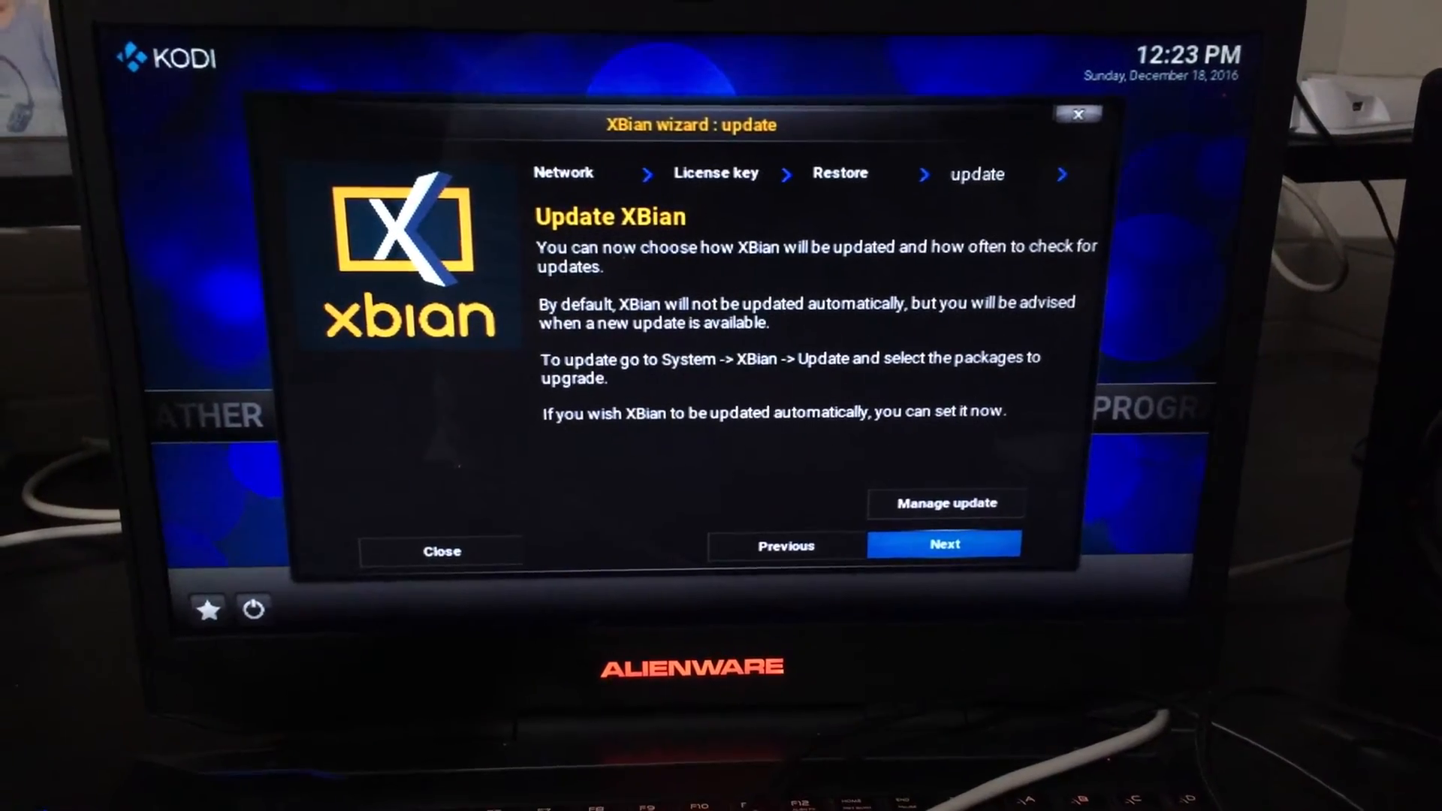
pyautogui.click(943, 544)
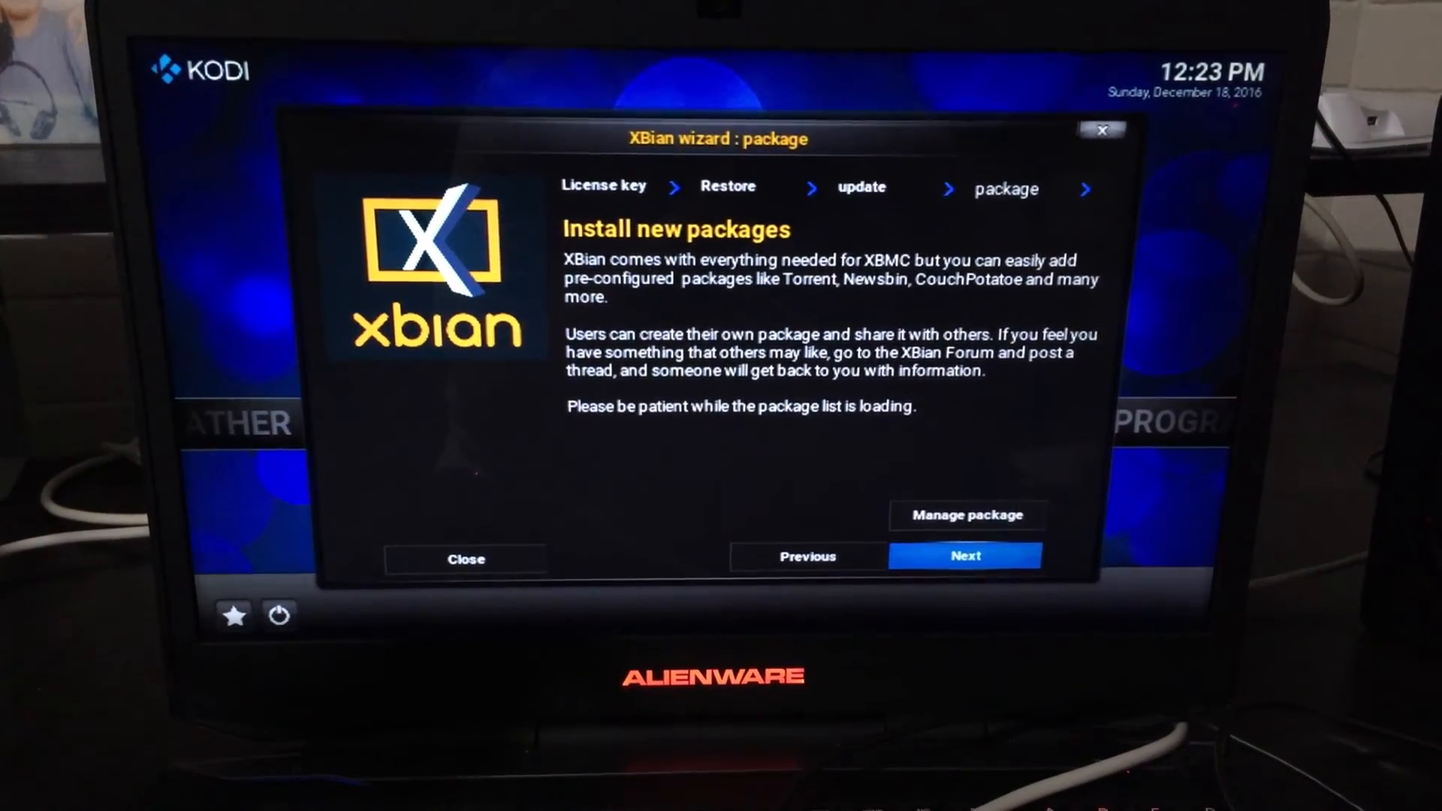
pyautogui.click(466, 559)
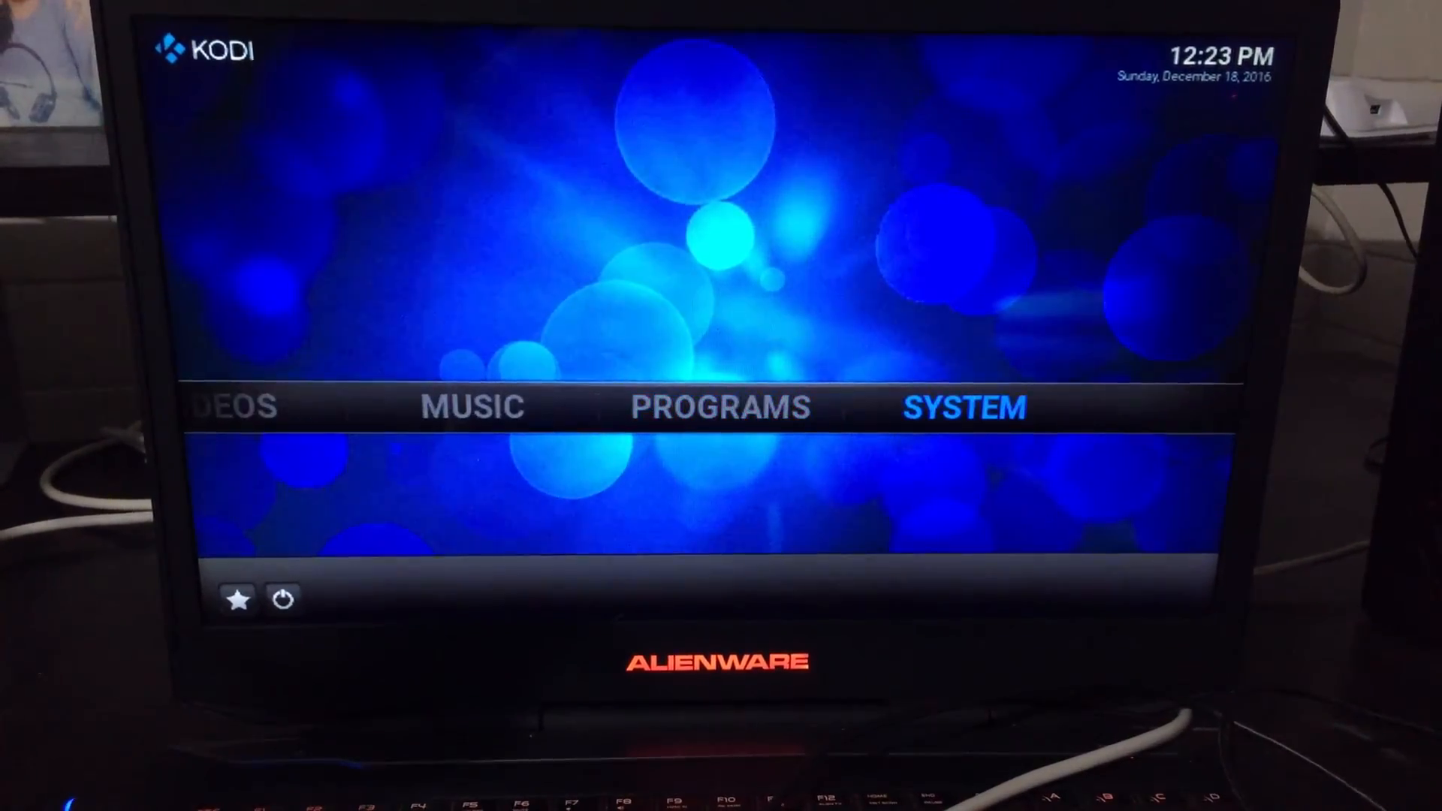
# Step: Enter Kodi's Settings from the SYSTEM menu on the home screen
pyautogui.click(963, 409)
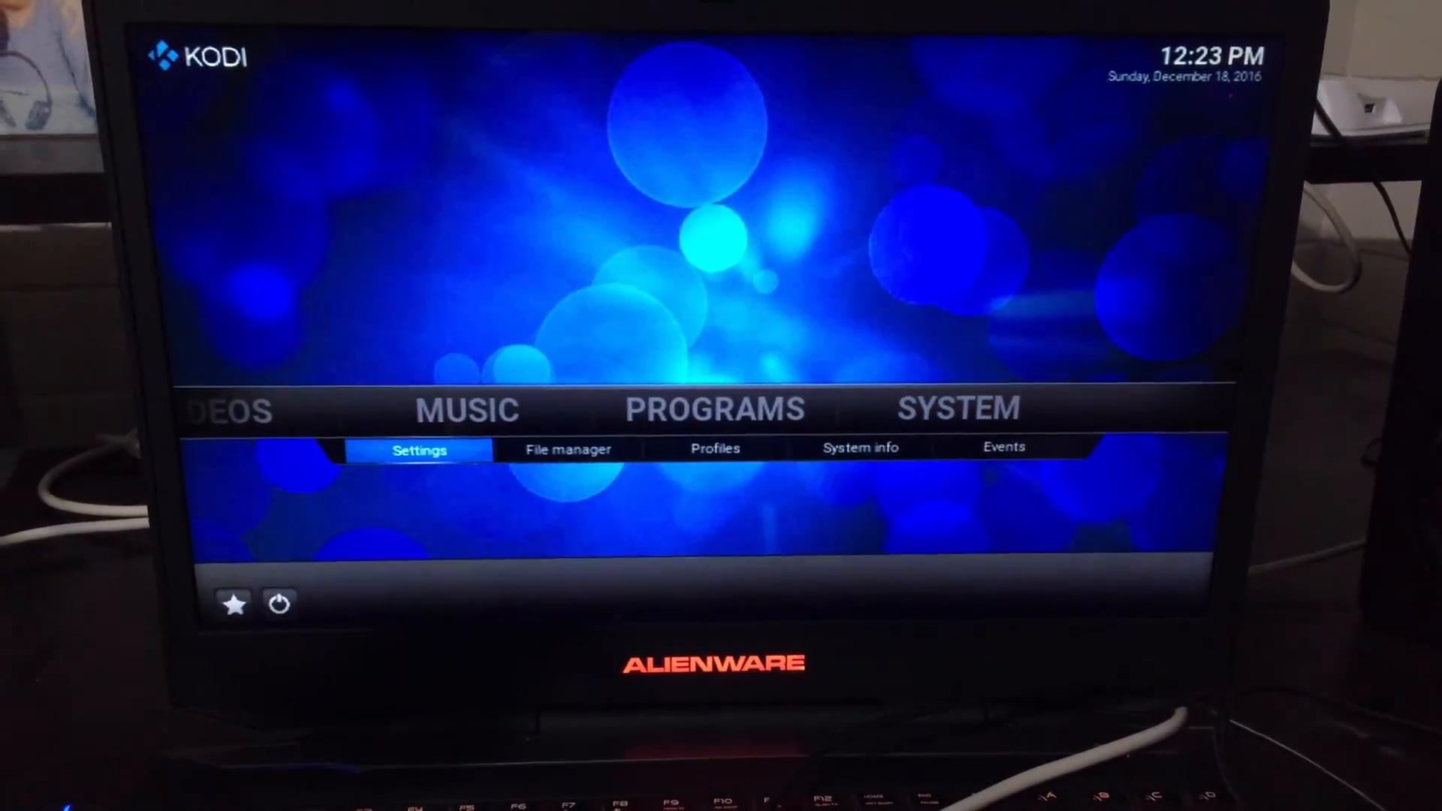
pyautogui.click(419, 449)
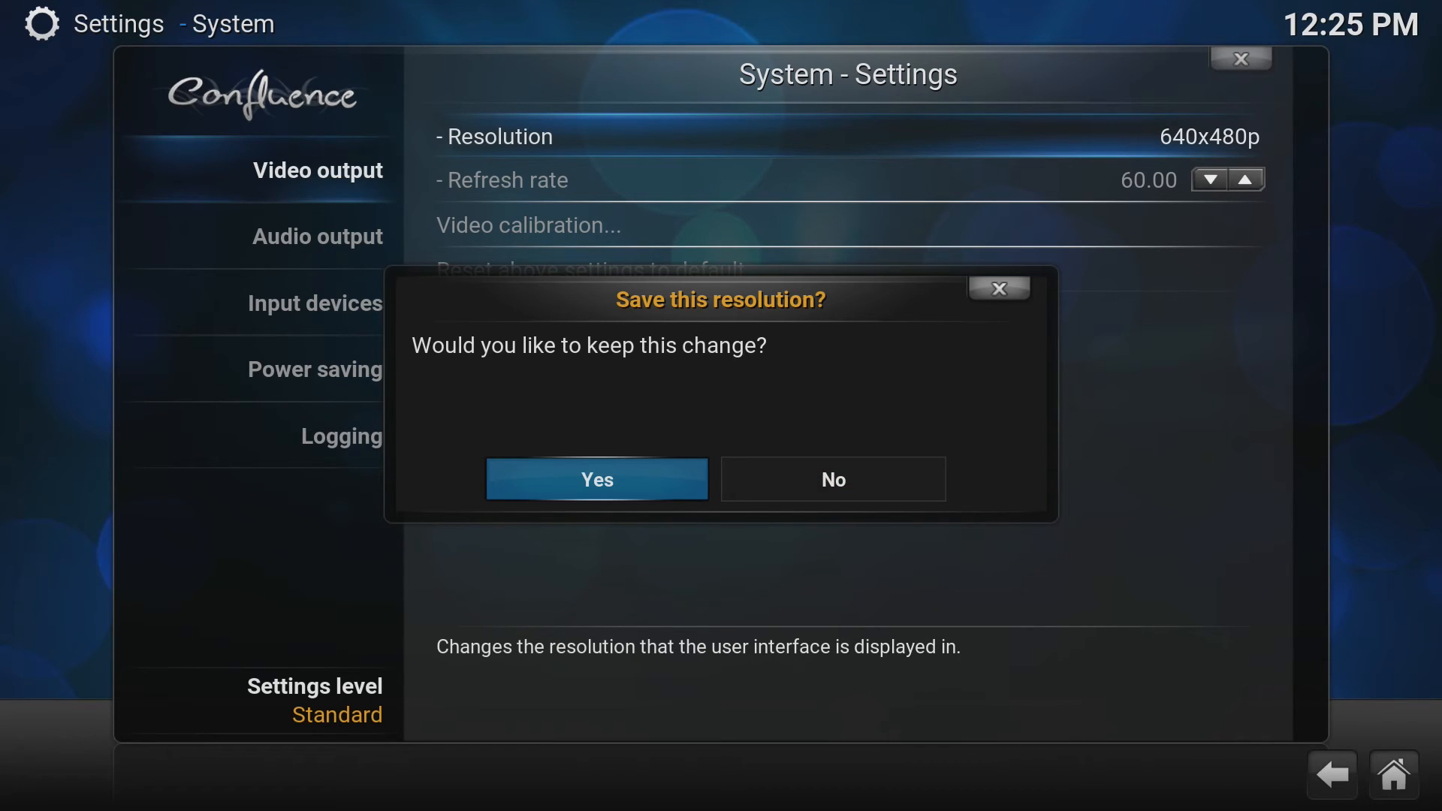
# Step: Confirm keeping the 1920x1080p Video output resolution
pyautogui.click(596, 479)
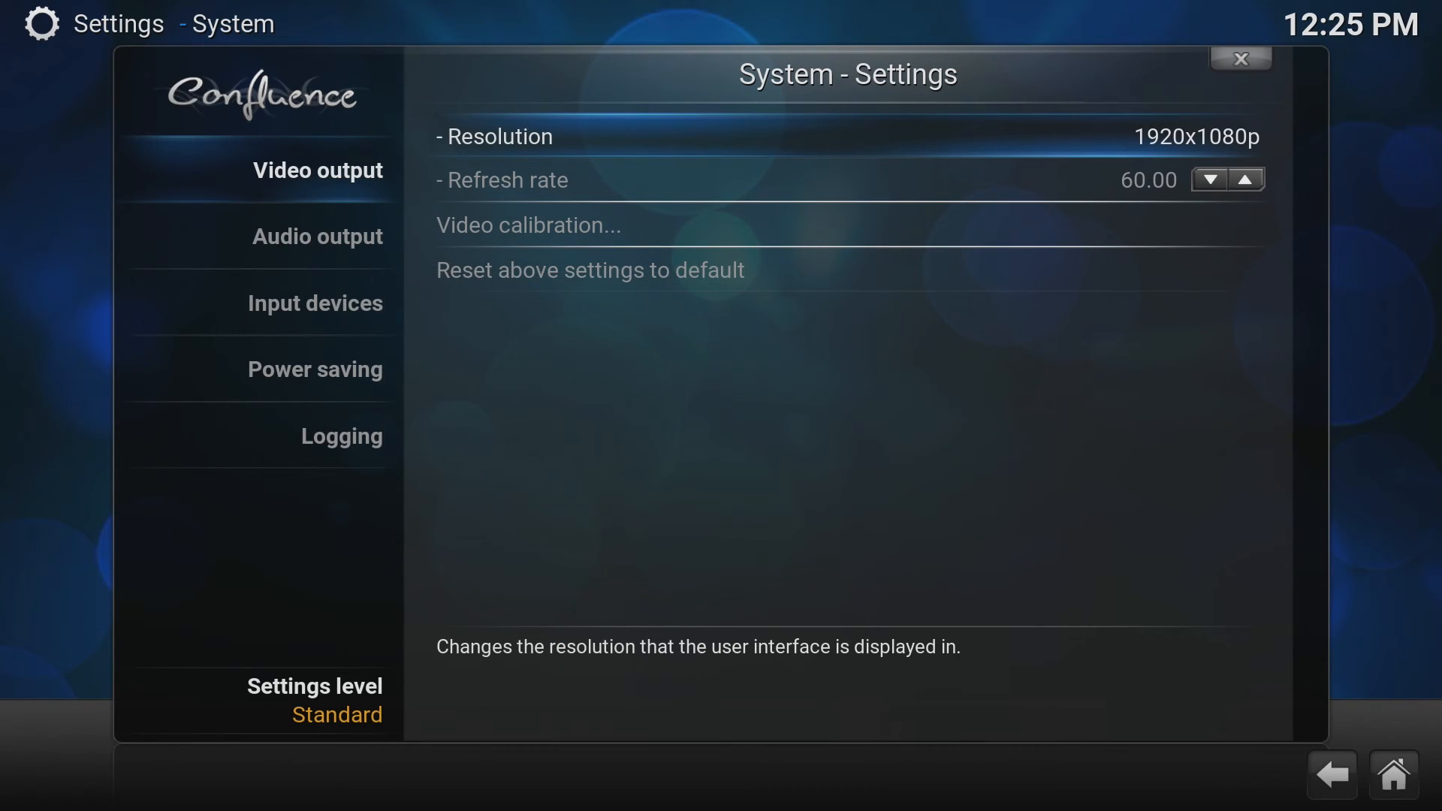